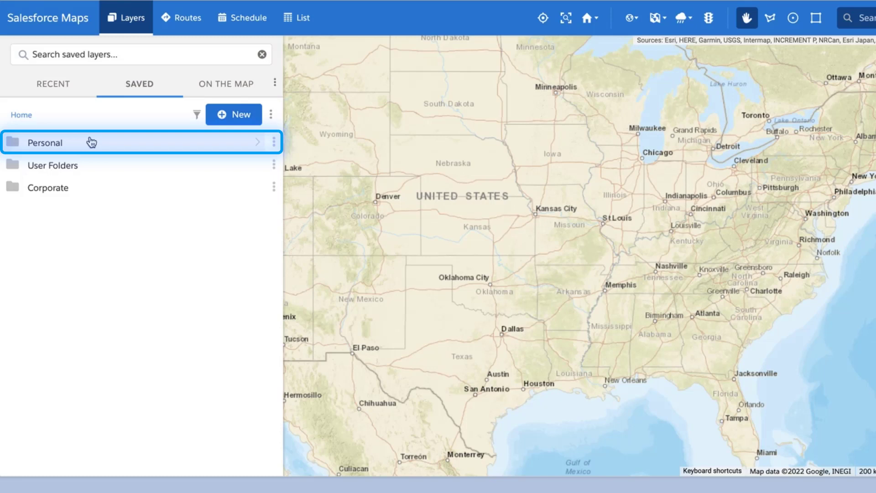
Step: Open the Personal folder on the Saved tab of the Layers panel
click(48, 187)
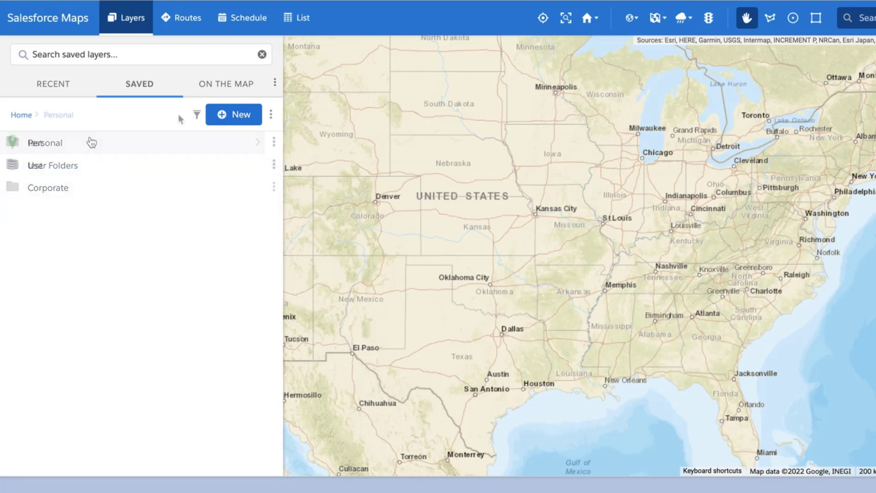
Step: Start a new Marker Layer from the Add New menu in the Personal folder
click(45, 142)
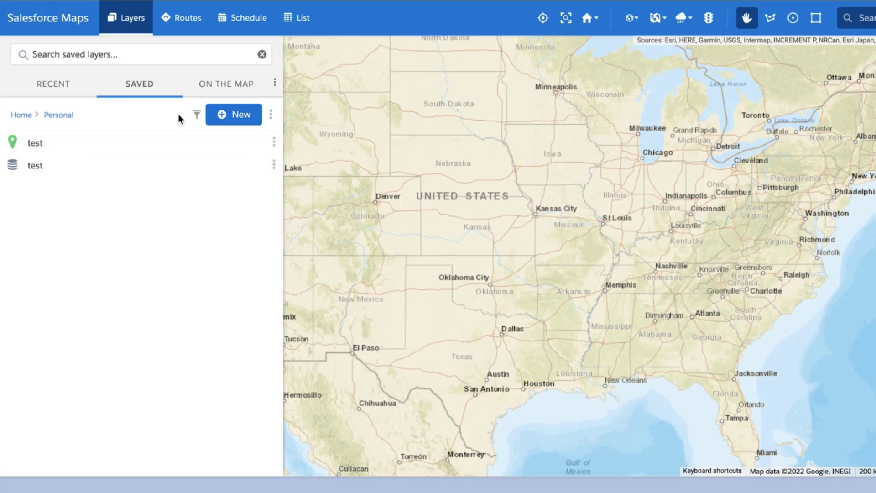
click(233, 114)
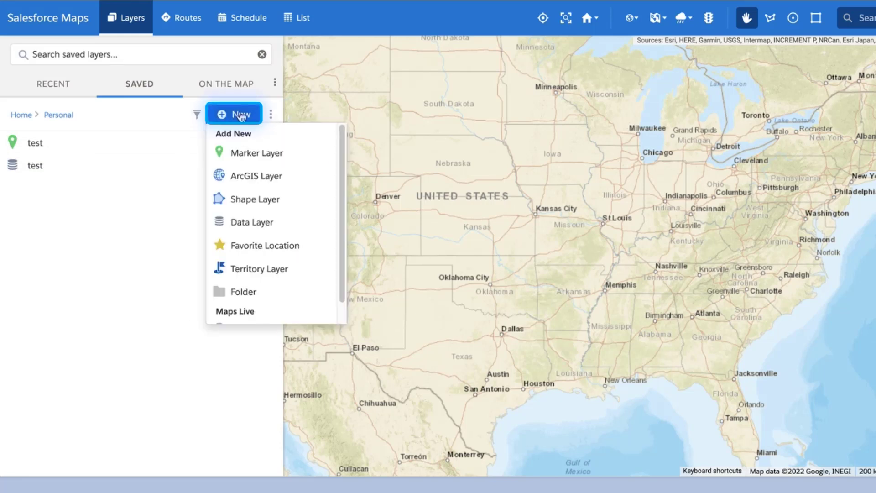
mouse_move(256, 152)
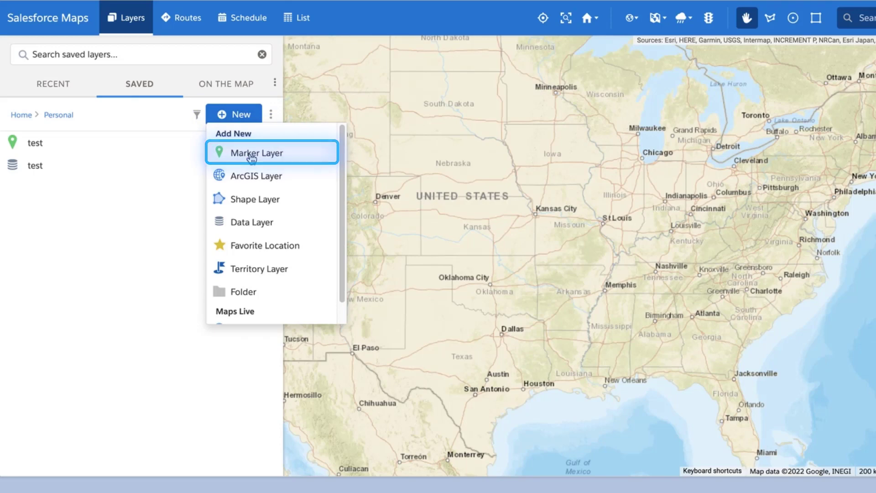
click(256, 153)
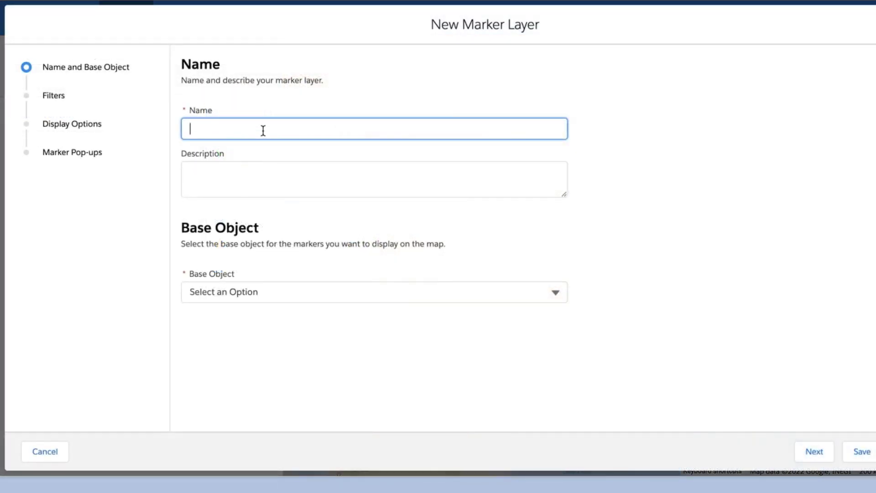
Step: Name the layer 'All Accounts', base it on Account (Billing), and advance to Filters
text(All Accounts)
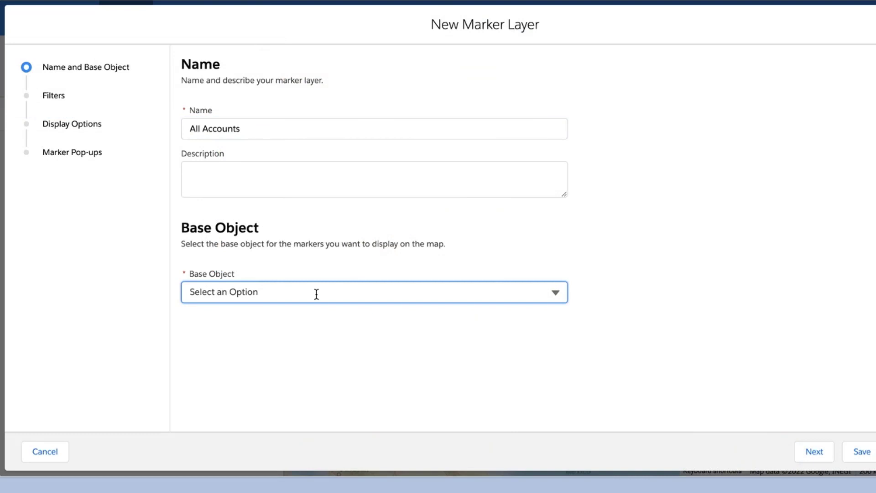
click(373, 292)
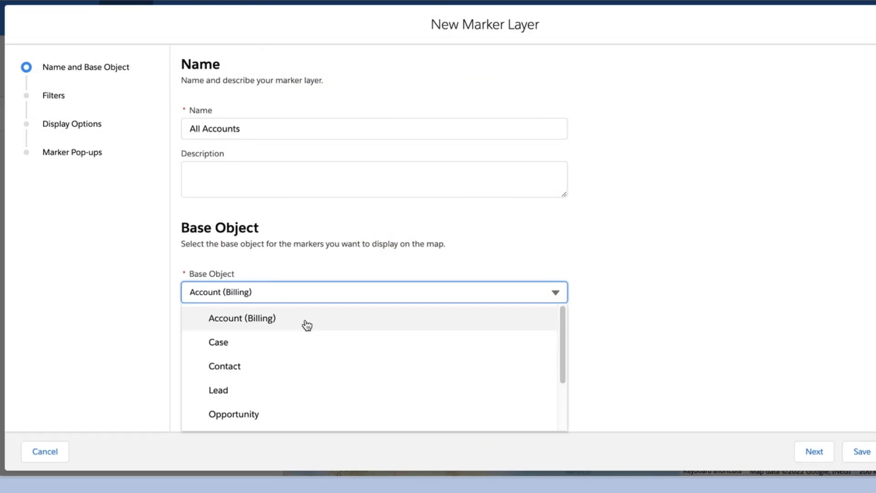
click(242, 318)
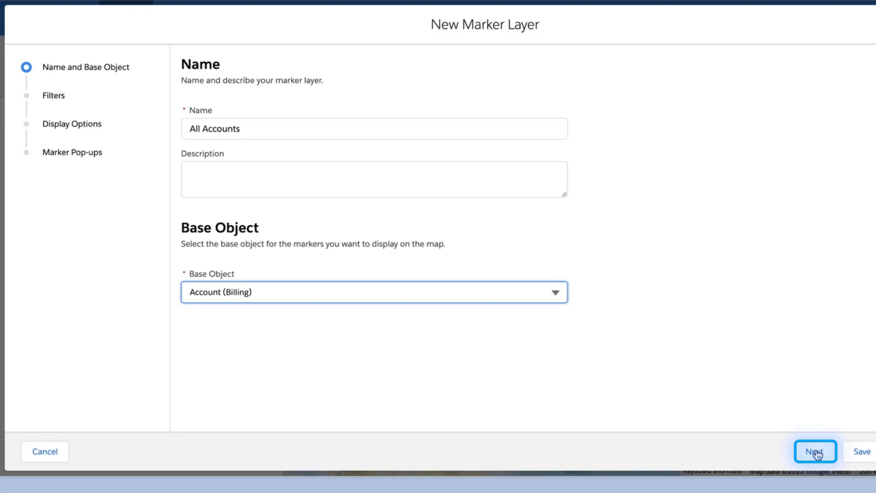
click(814, 452)
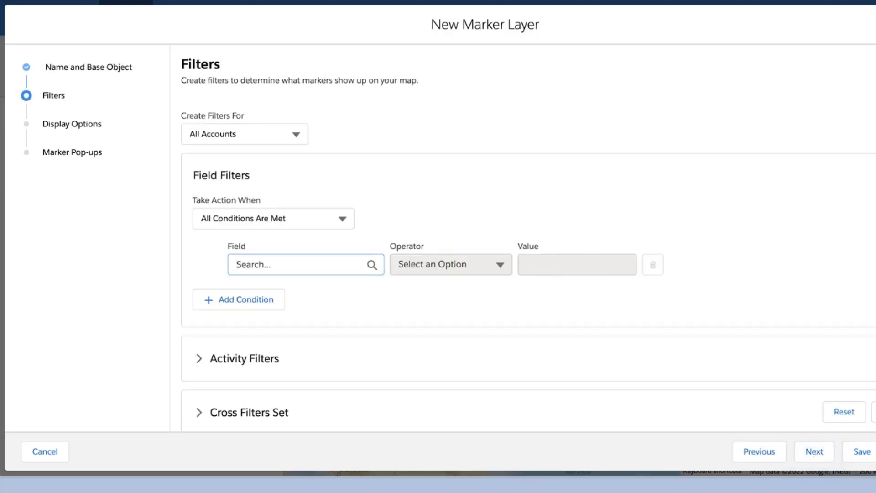